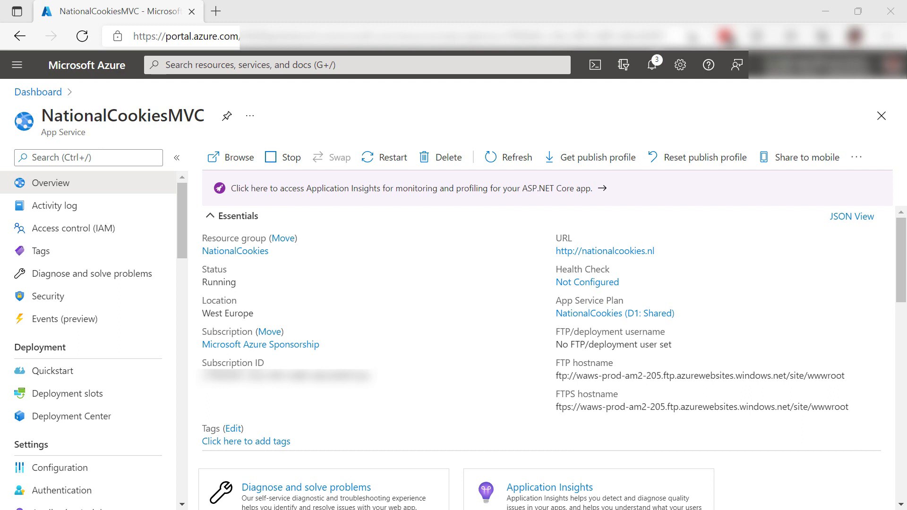
mouse_move(109, 250)
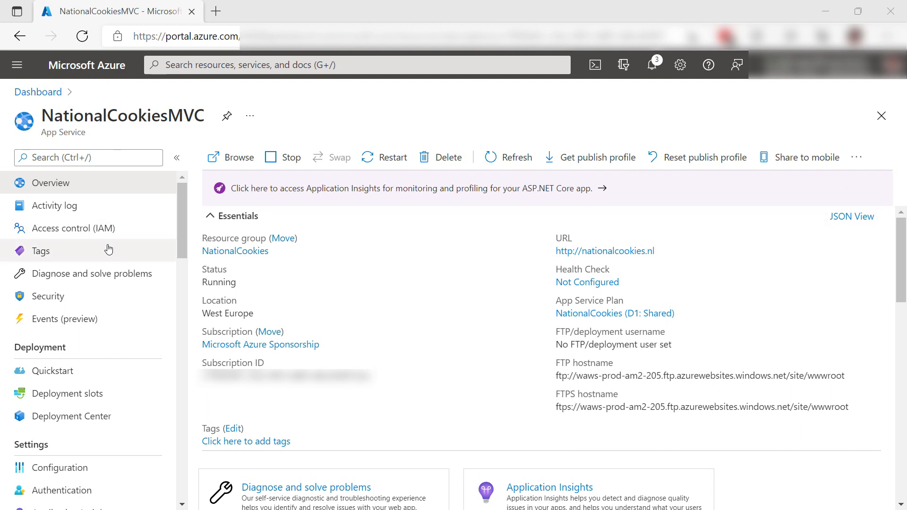
- Open 'Diagnose and solve problems' from the NationalCookiesMVC App Service menu
left_click(96, 273)
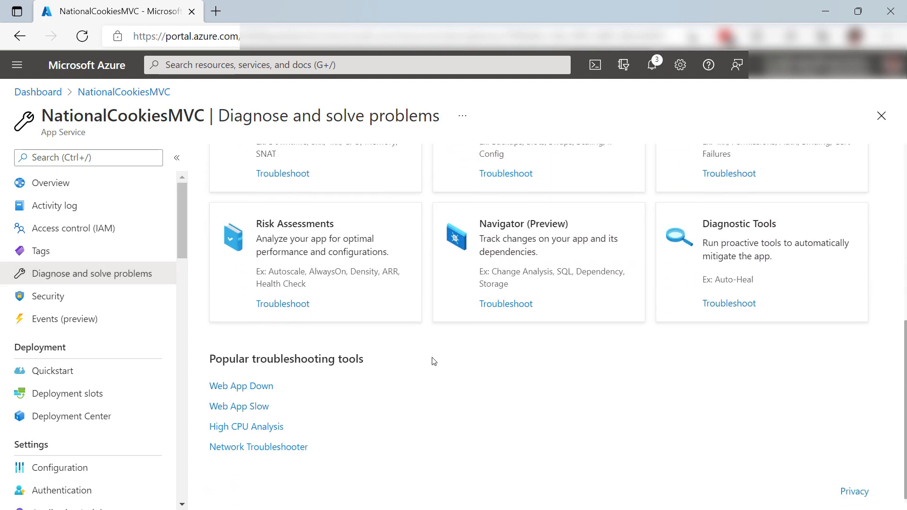
- Go through 'Web App Down' to 'Application Changes (Preview)', listing the minimumElasticInstanceCount change
left_click(240, 385)
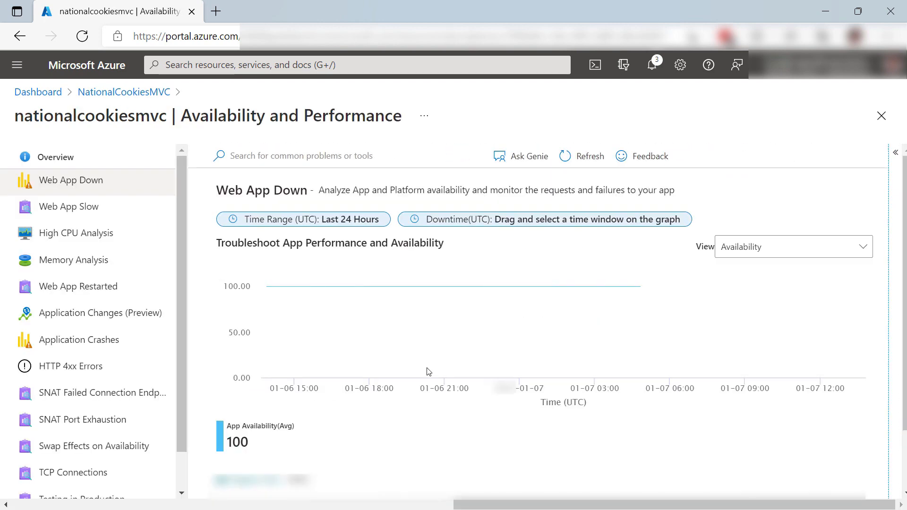
mouse_move(376, 286)
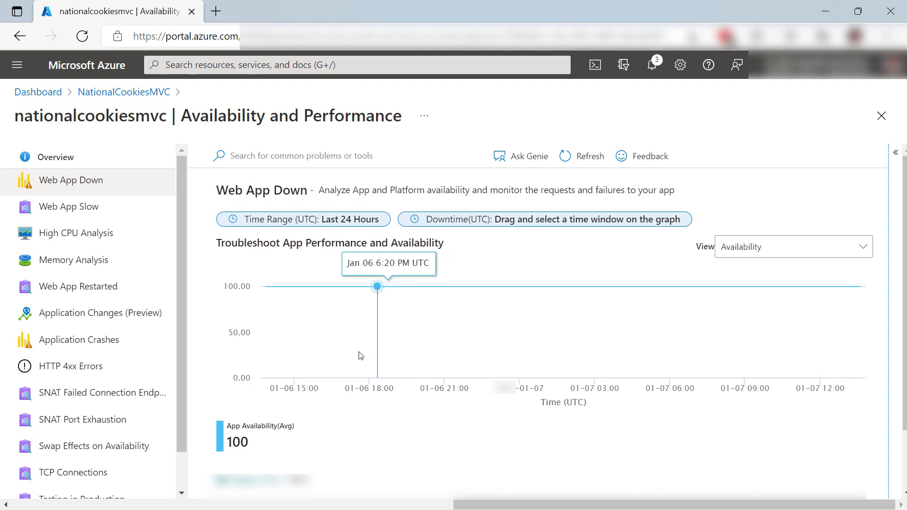
left_click(98, 312)
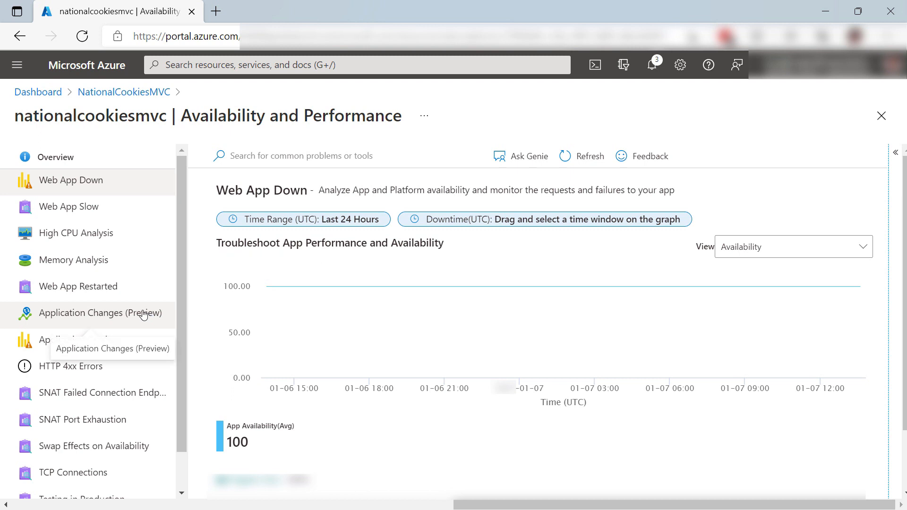
left_click(103, 312)
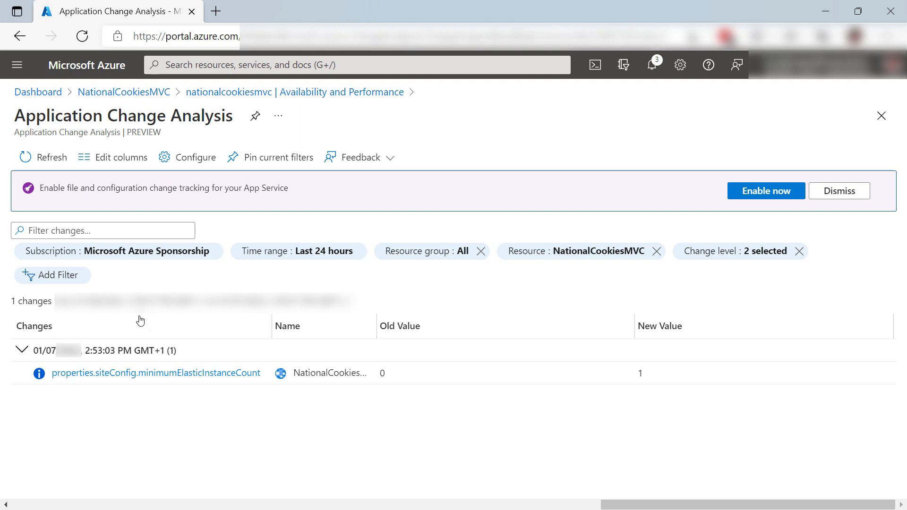
- View the minimumElasticInstanceCount 0-to-1 diff, then start enabling file and configuration change tracking
left_click(156, 372)
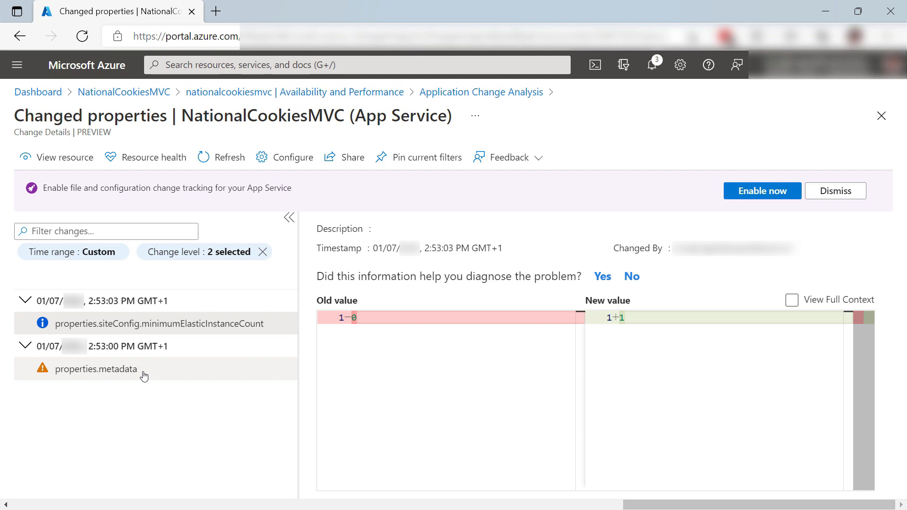
mouse_move(761, 191)
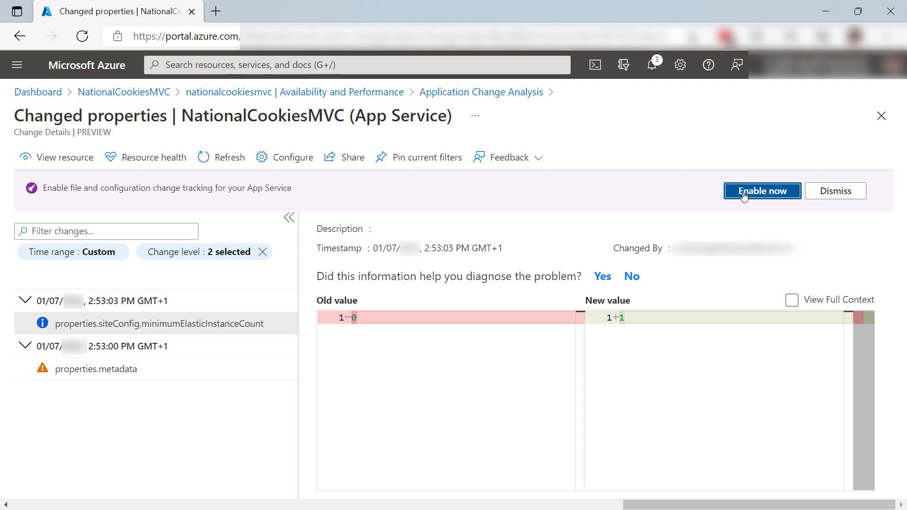
left_click(762, 191)
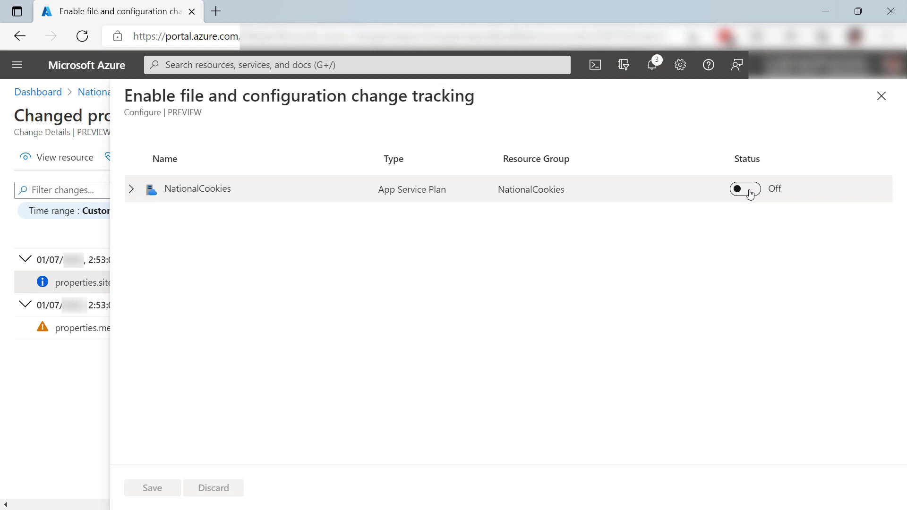
- Turn change tracking On for the NationalCookies App Service Plan and close the settings pane
left_click(745, 189)
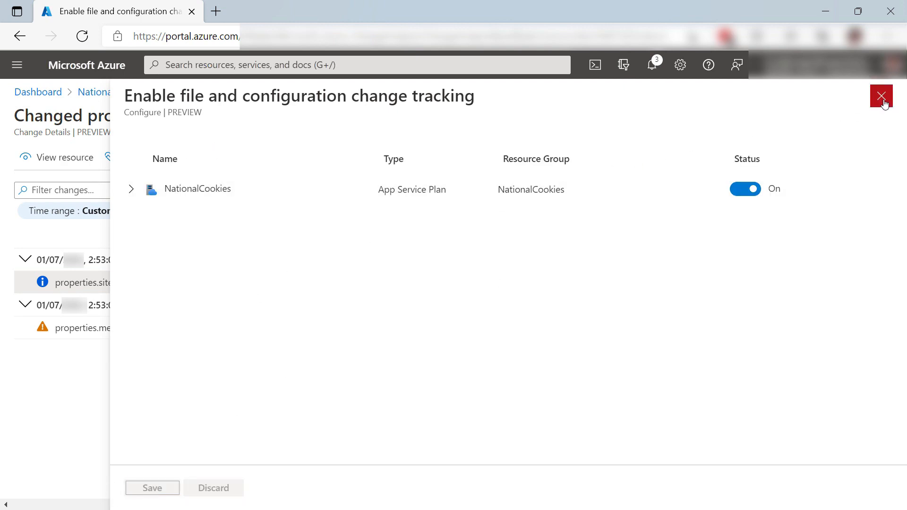
left_click(880, 97)
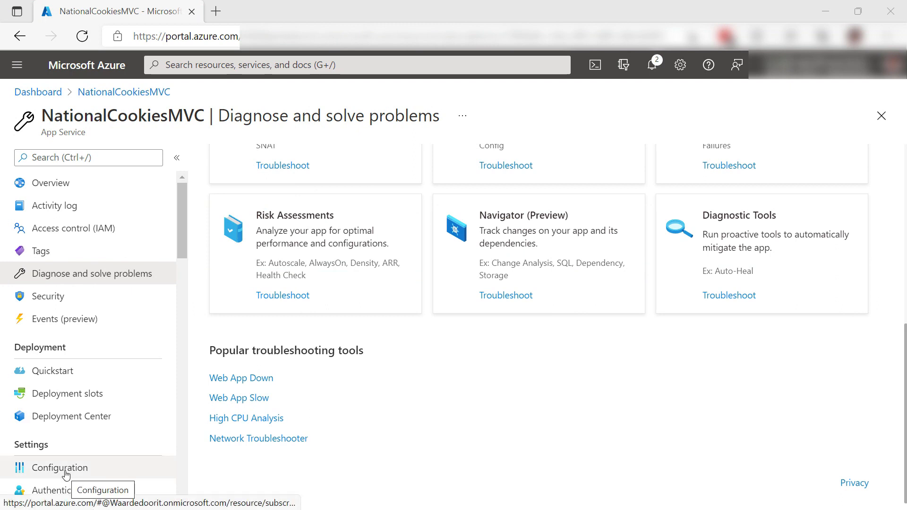
- Edit the CookieDBConnection connection string in Configuration and save, accepting the app restart
left_click(60, 467)
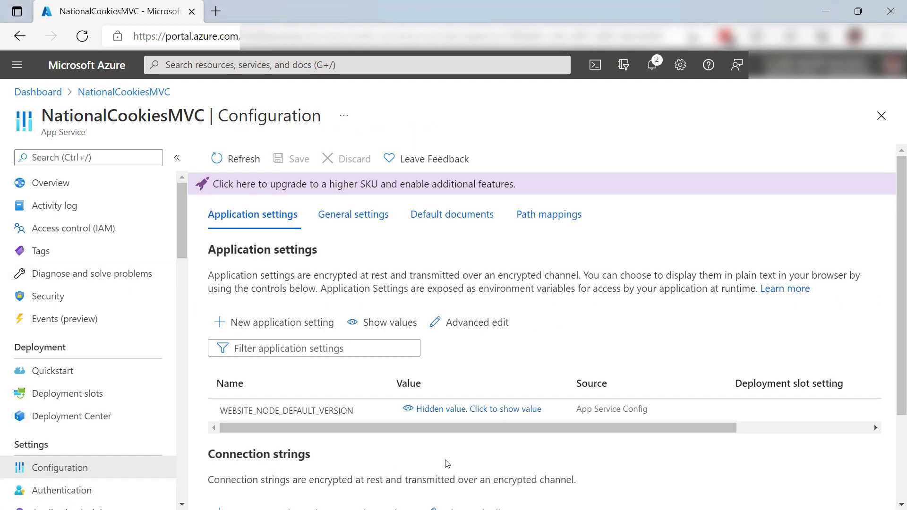
scroll("down", 3)
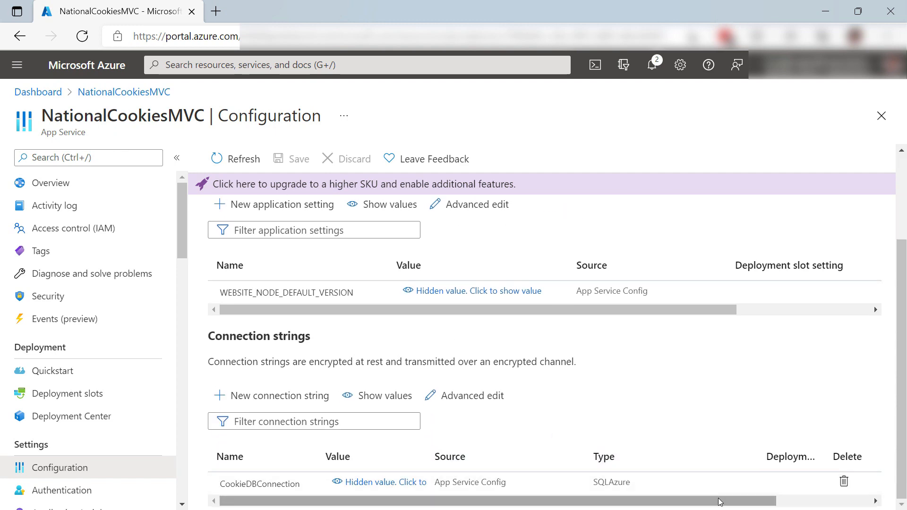
left_click(260, 483)
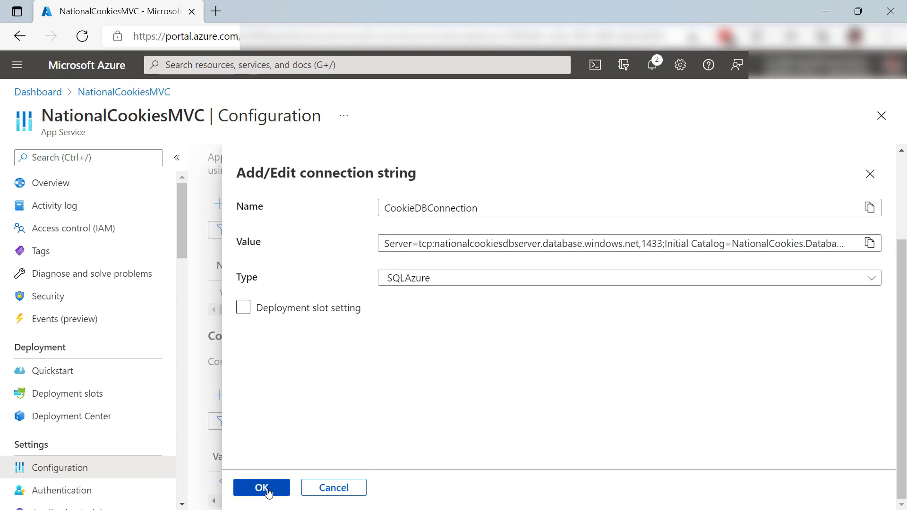
left_click(261, 487)
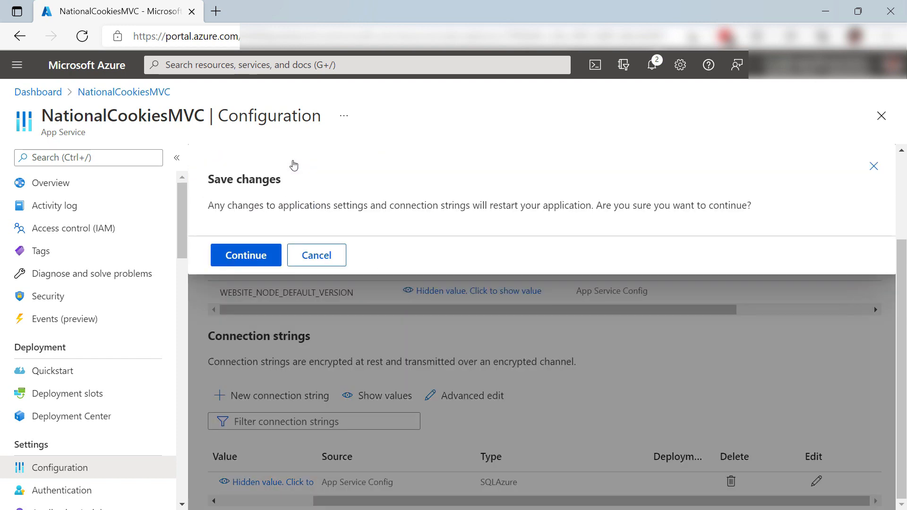
left_click(245, 255)
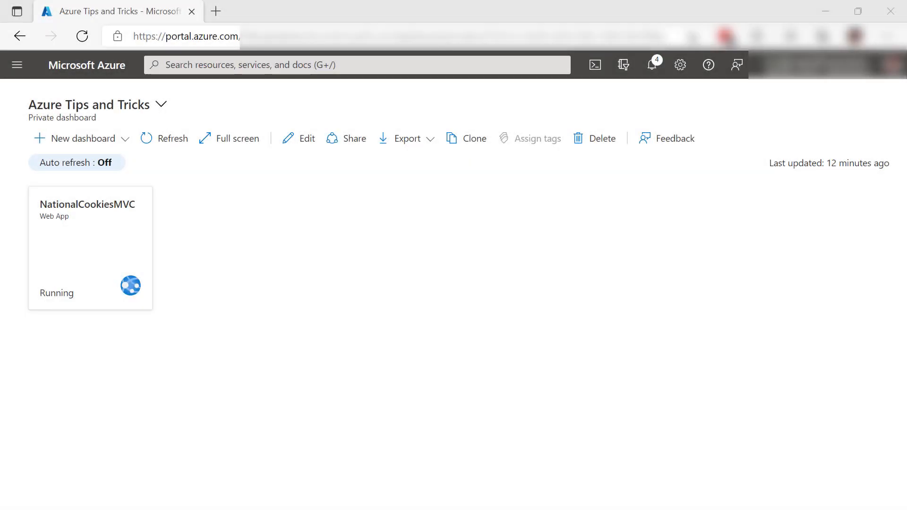
mouse_move(431, 75)
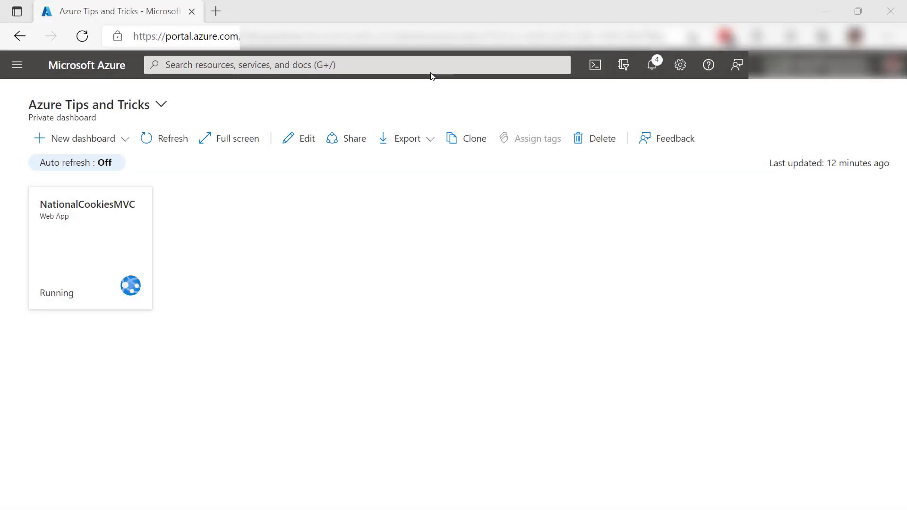
- Open subscription-wide Application Change Analysis from the portal search bar's recent services
left_click(356, 64)
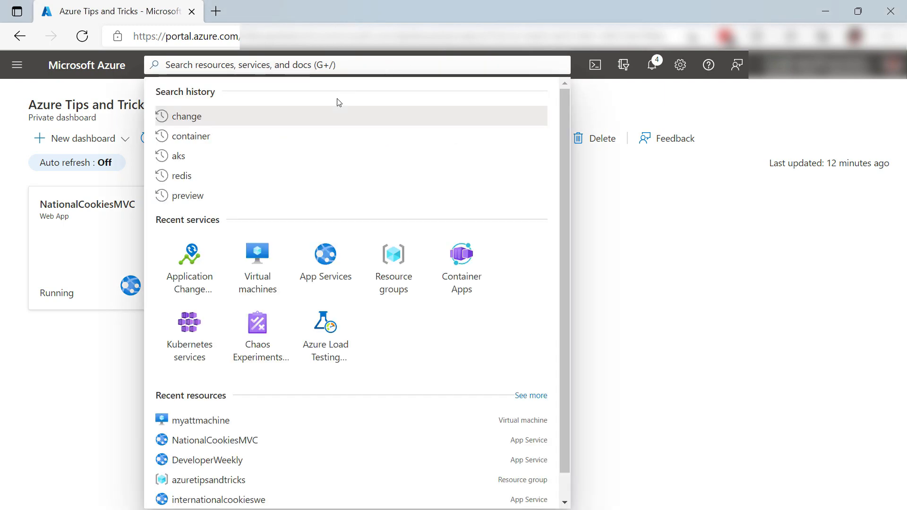
left_click(189, 269)
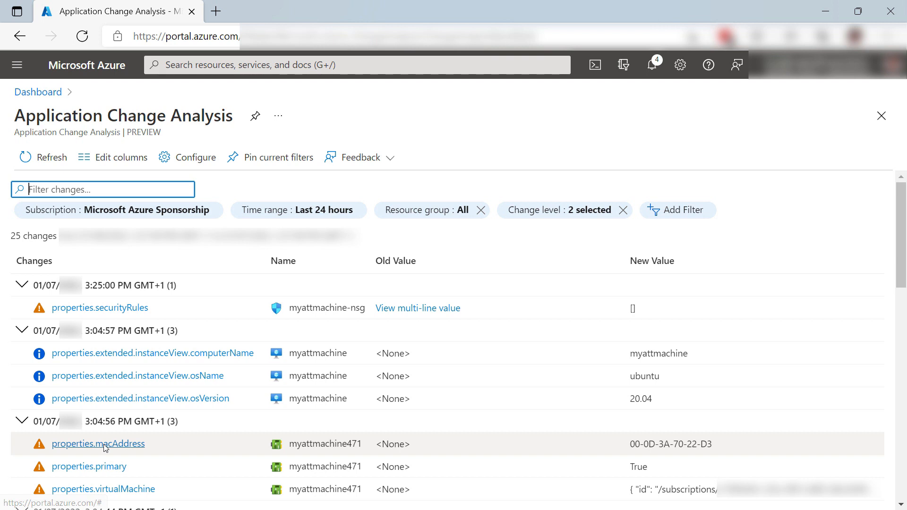
mouse_move(549, 241)
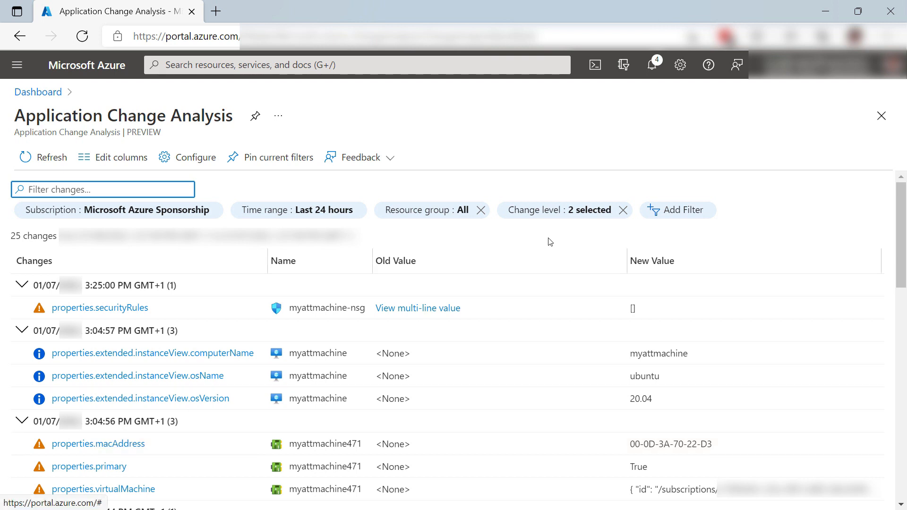
- Set the Change level filter to all levels including Noisy, showing 48 changes
left_click(554, 210)
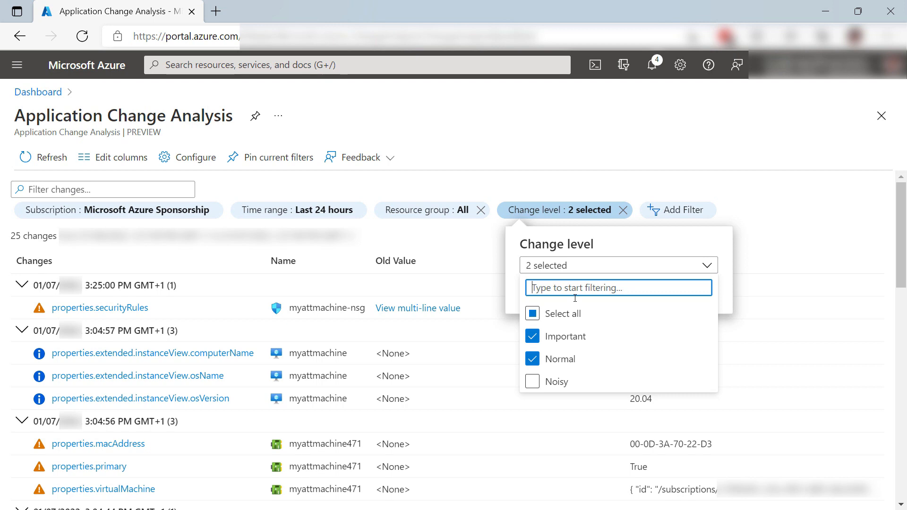
left_click(532, 381)
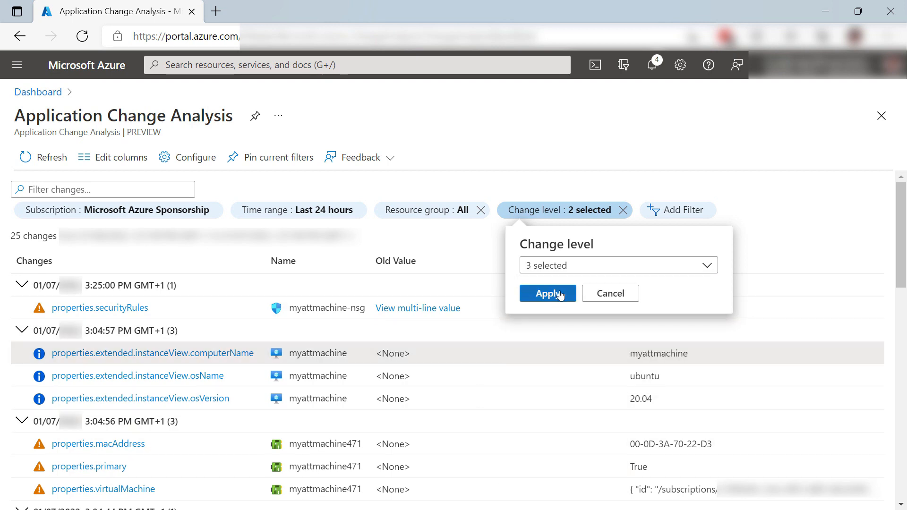
left_click(546, 293)
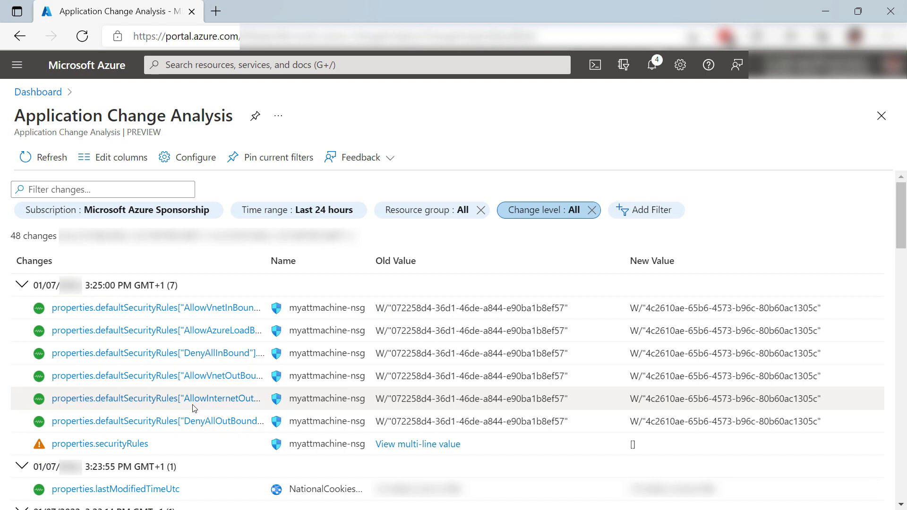
left_click(99, 444)
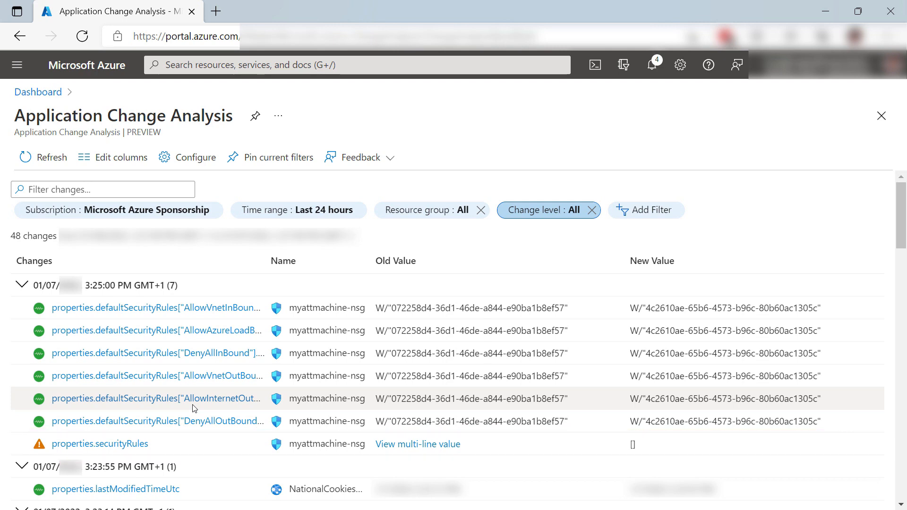
scroll("down", 3)
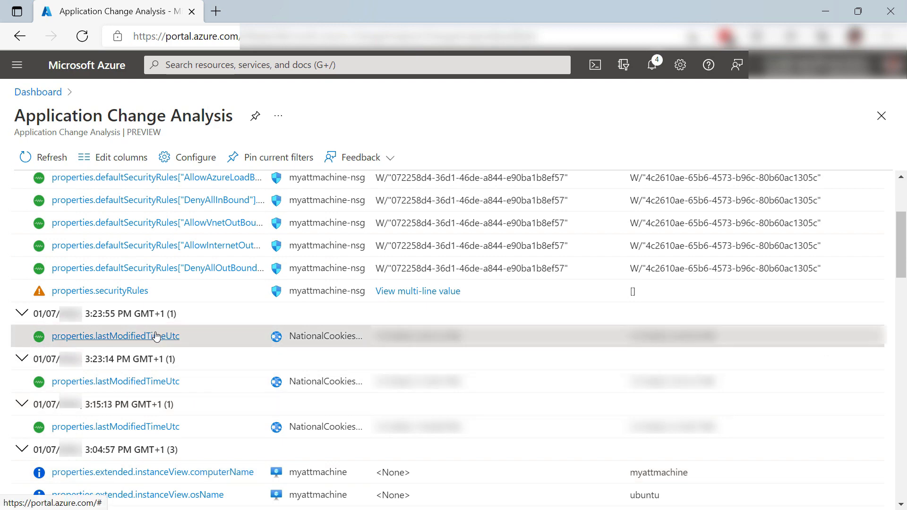
- Open a NationalCookiesMVC change and select connectionStrings["CookieDBConnection"] to see old versus new values
left_click(116, 335)
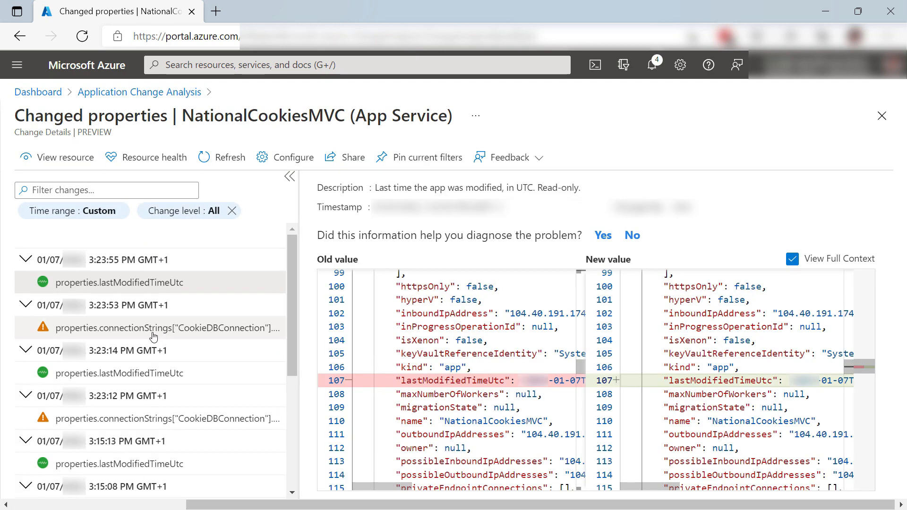
left_click(119, 282)
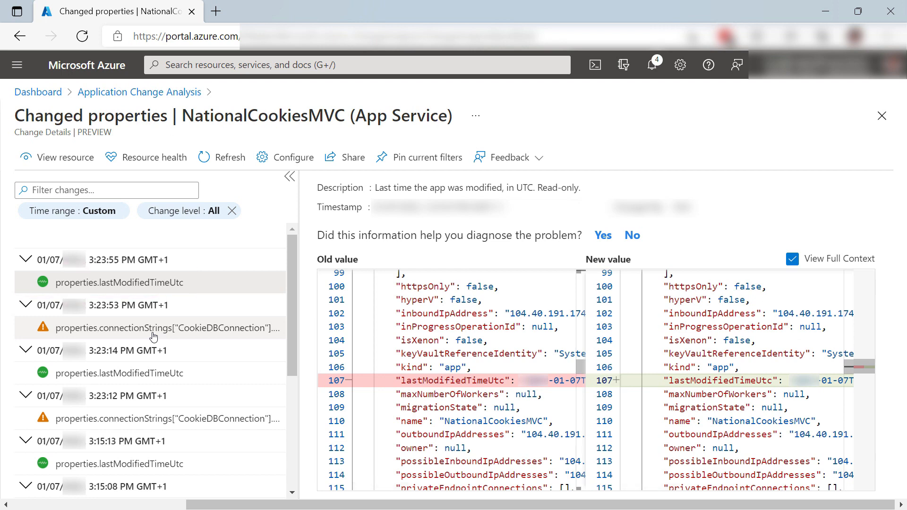
left_click(153, 327)
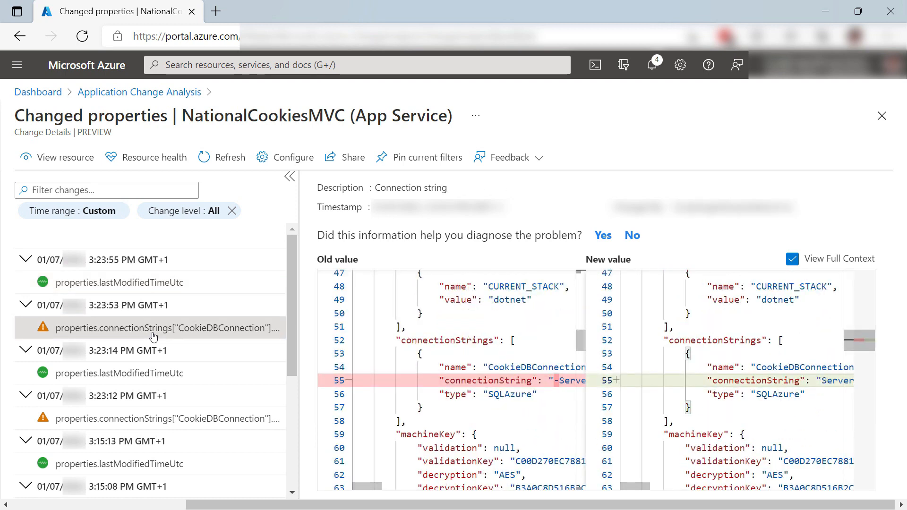